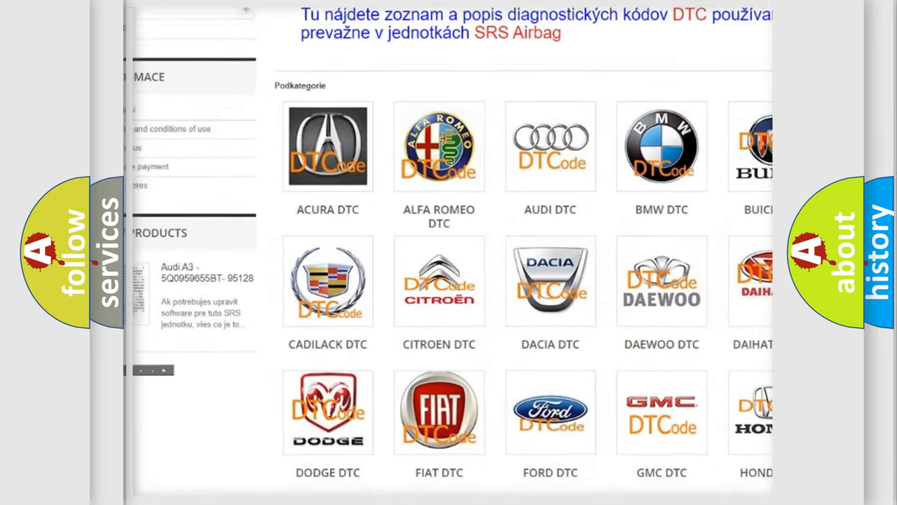
{"action": "scroll", "scroll_direction": "down", "scroll_amount": 3}
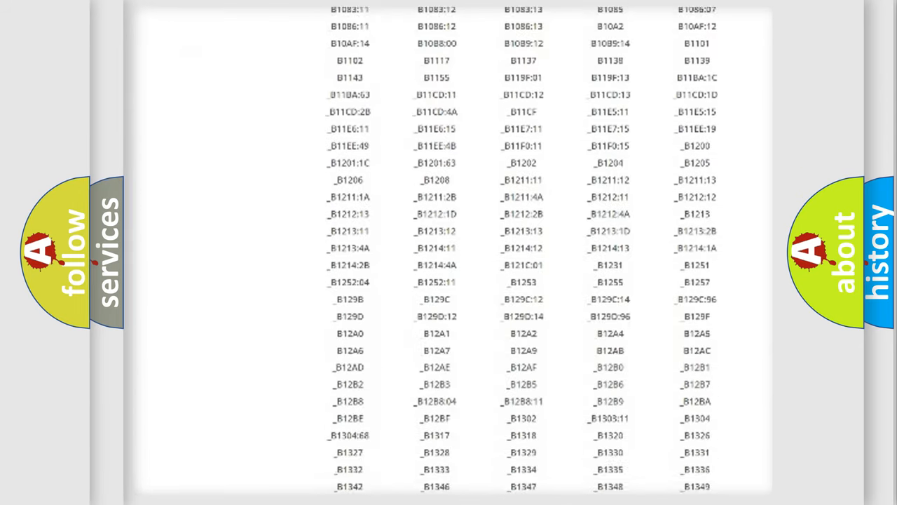
{"action": "scroll", "scroll_direction": "down", "scroll_amount": 3}
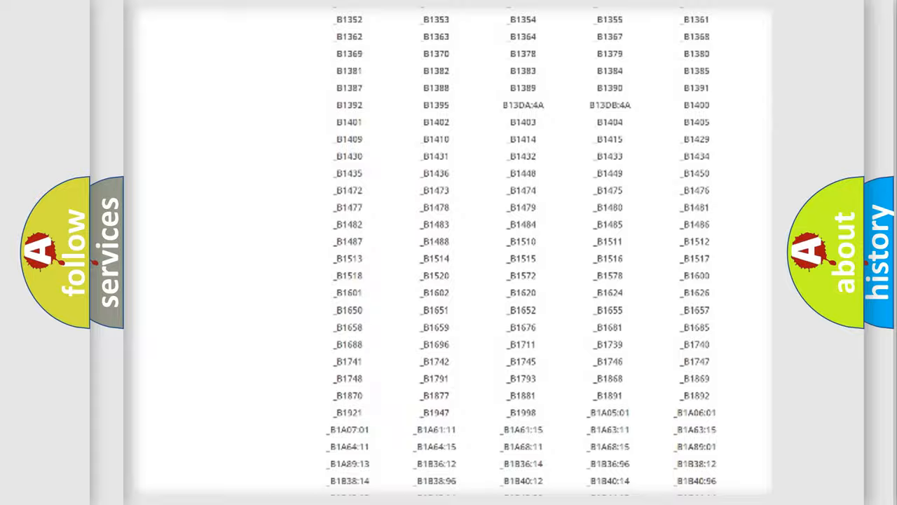